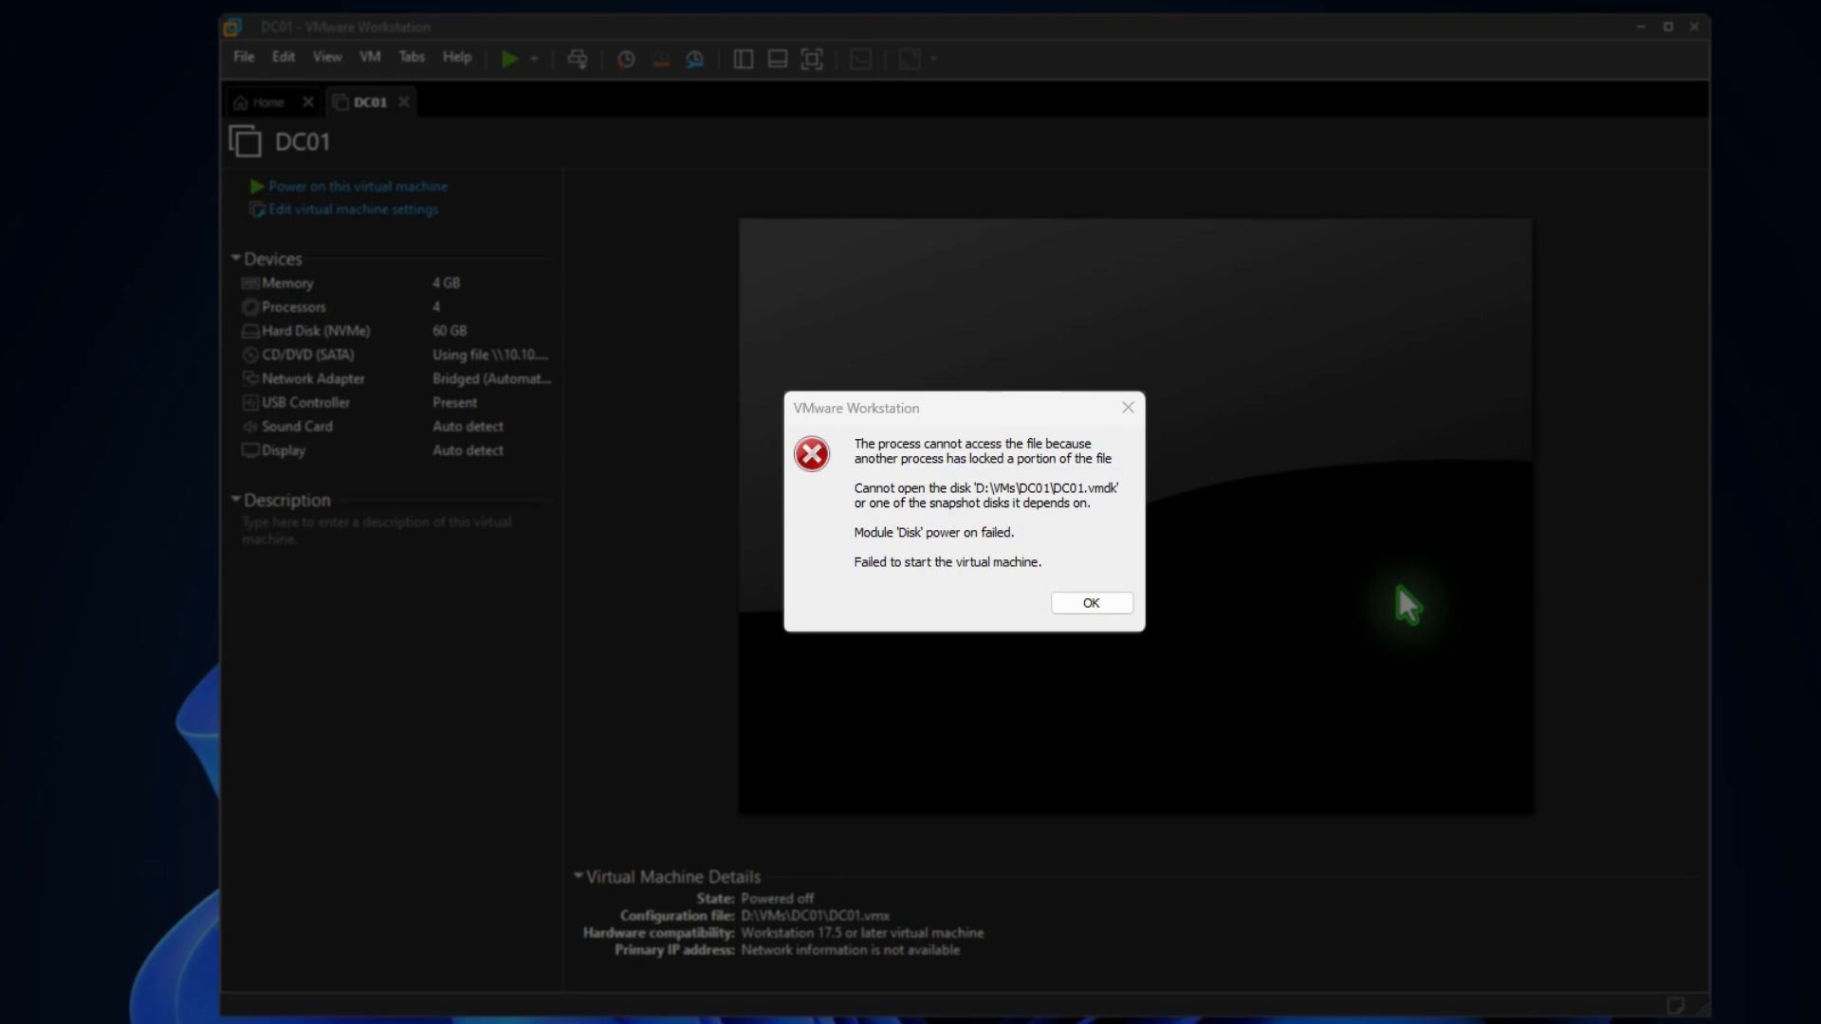
# Step: Dismiss the 'Failed to start the virtual machine' disk-lock error for DC01
pyautogui.click(1088, 603)
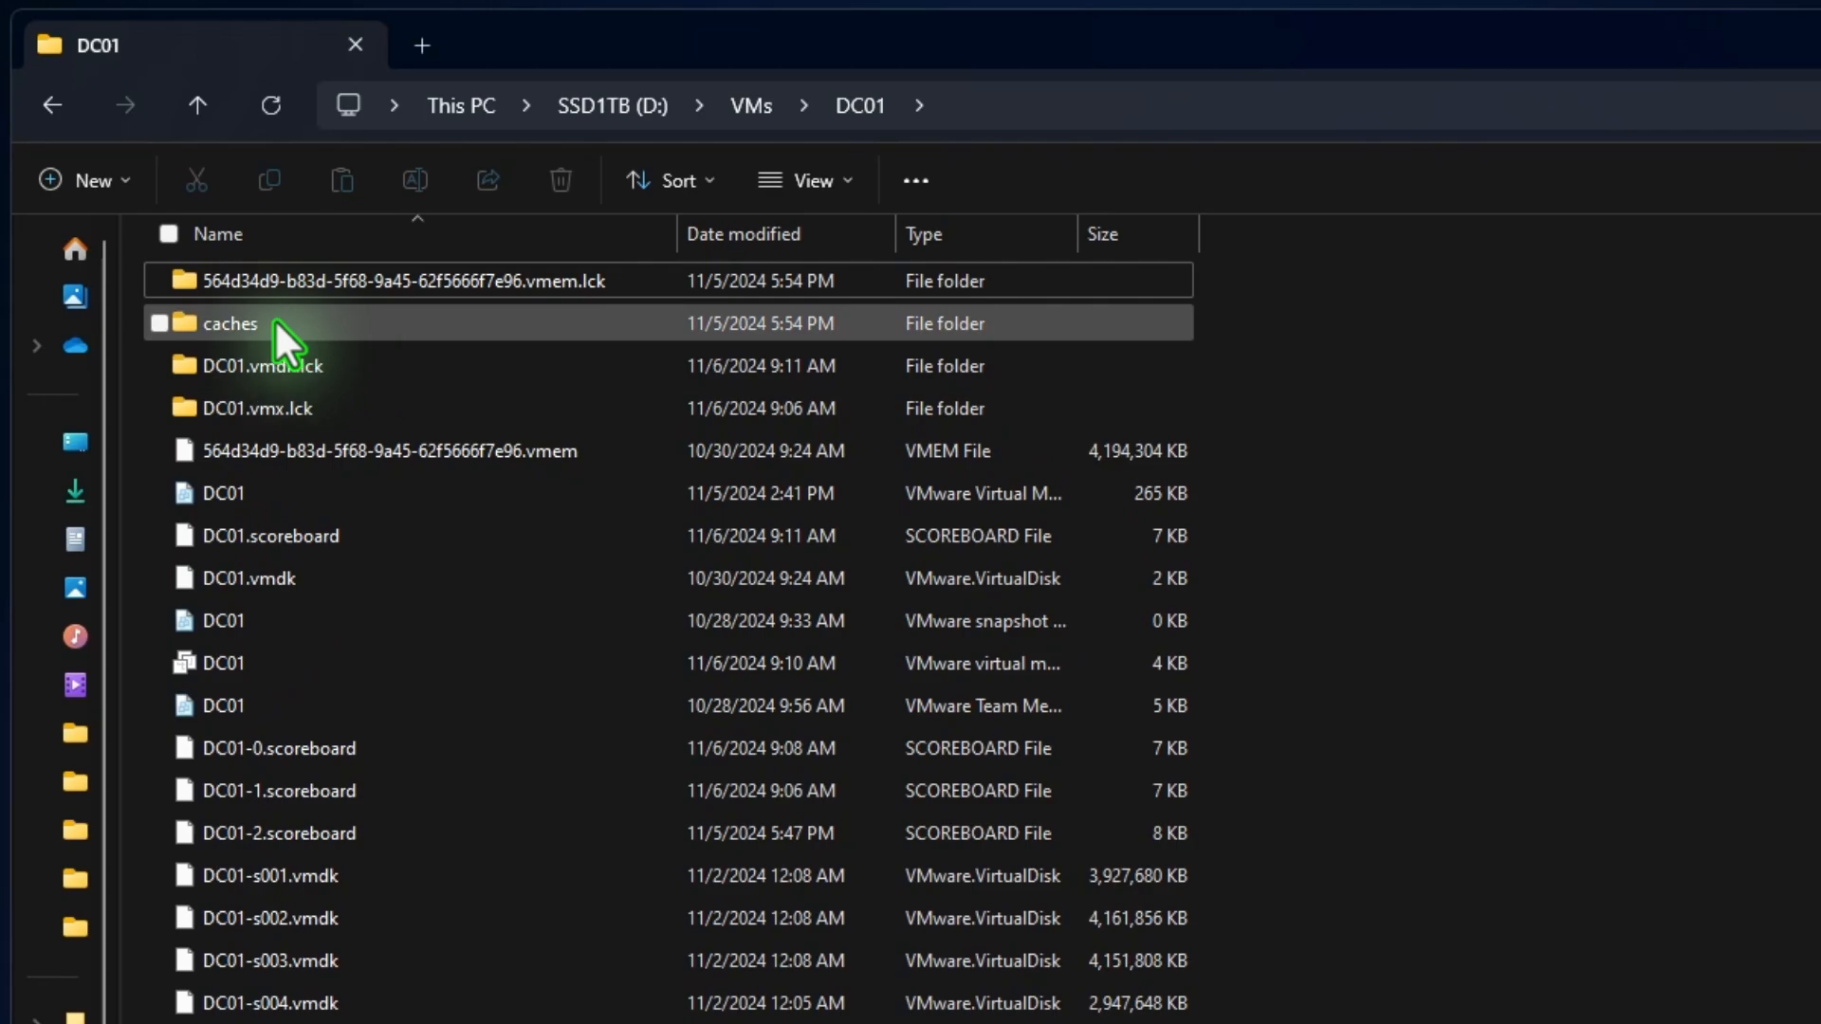
# Step: Select and delete the .lck lock folders in D:\VMs\DC01
pyautogui.click(404, 280)
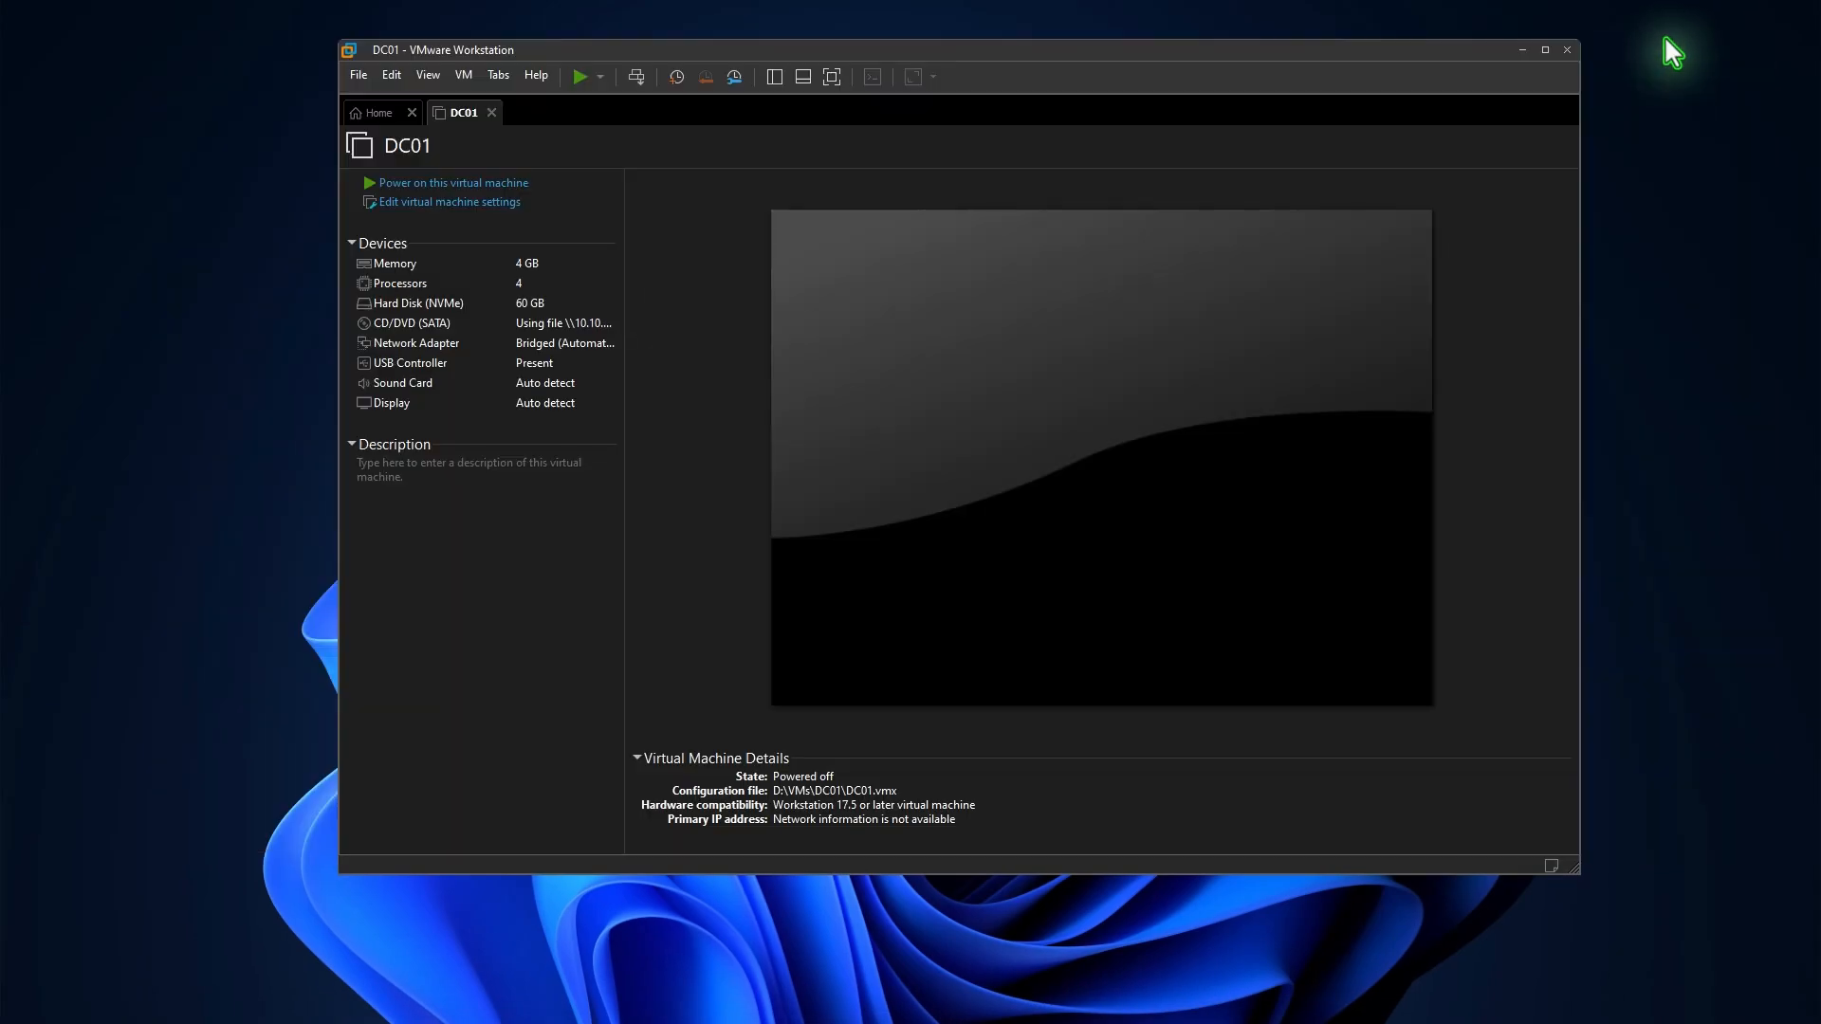
# Step: Power on DC01 so Windows boots without the disk lock error
pyautogui.click(451, 182)
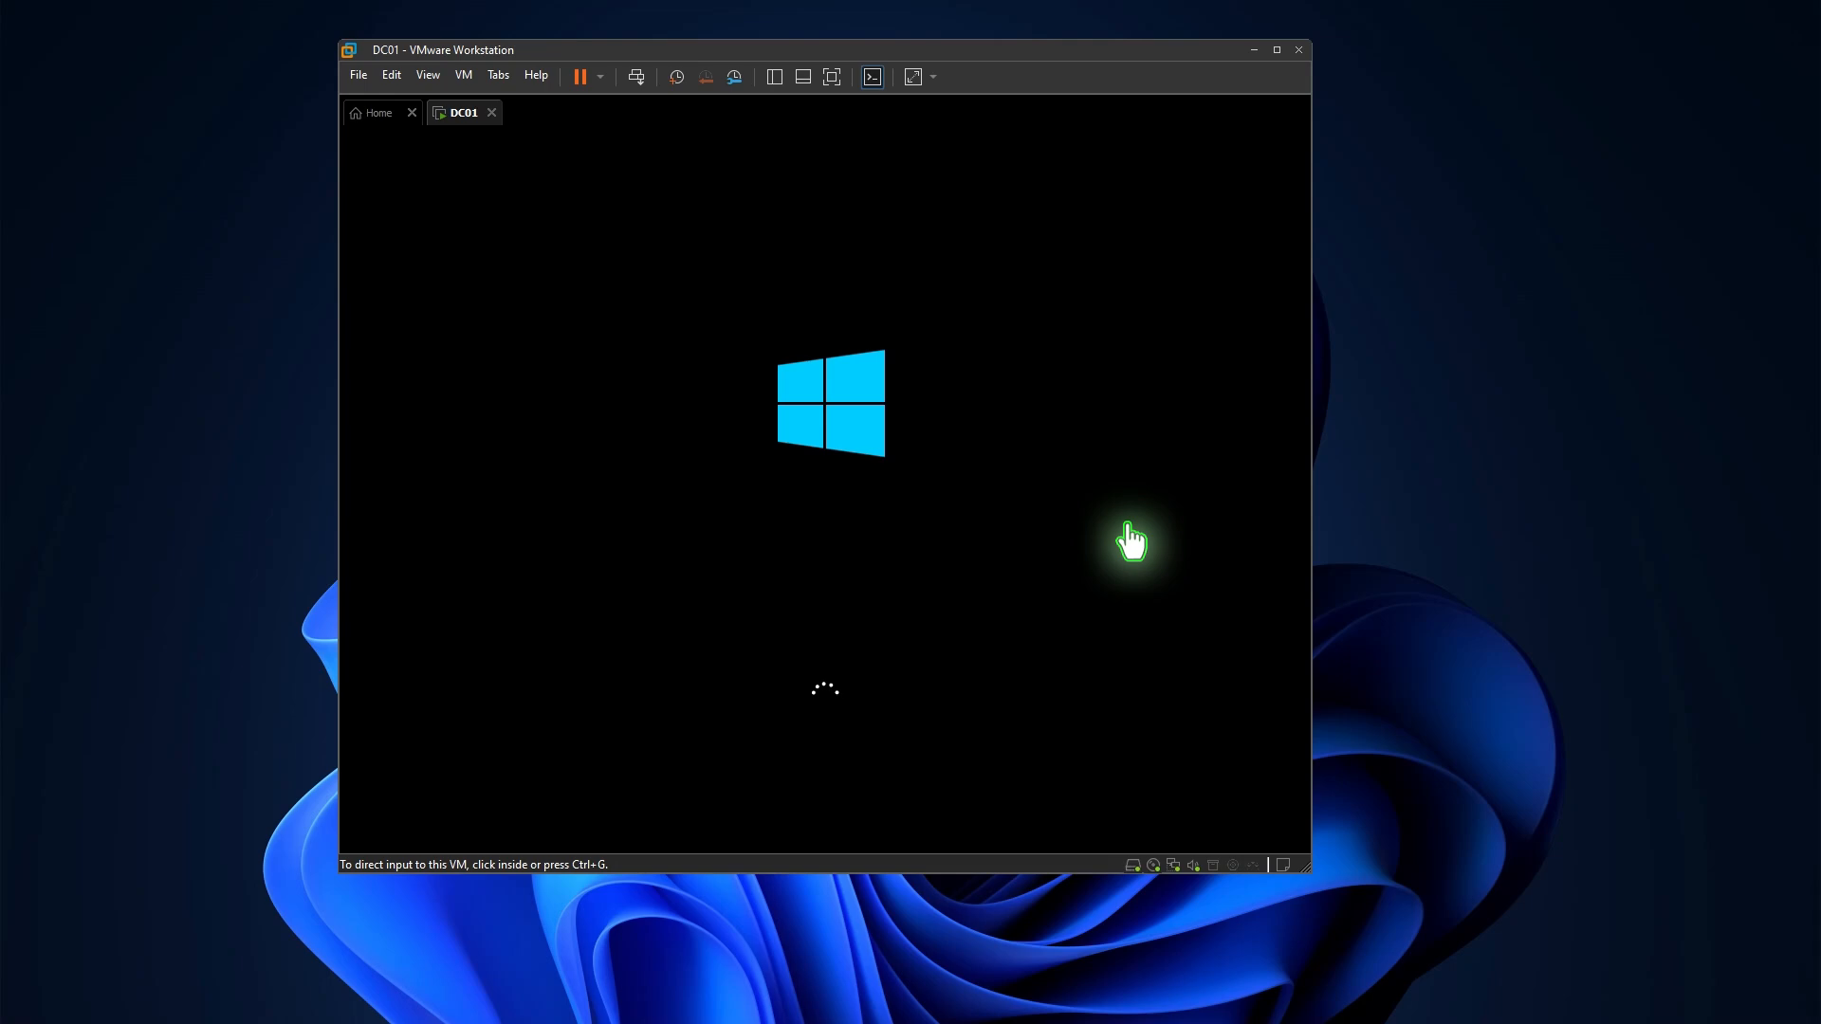
pyautogui.moveTo(1178, 521)
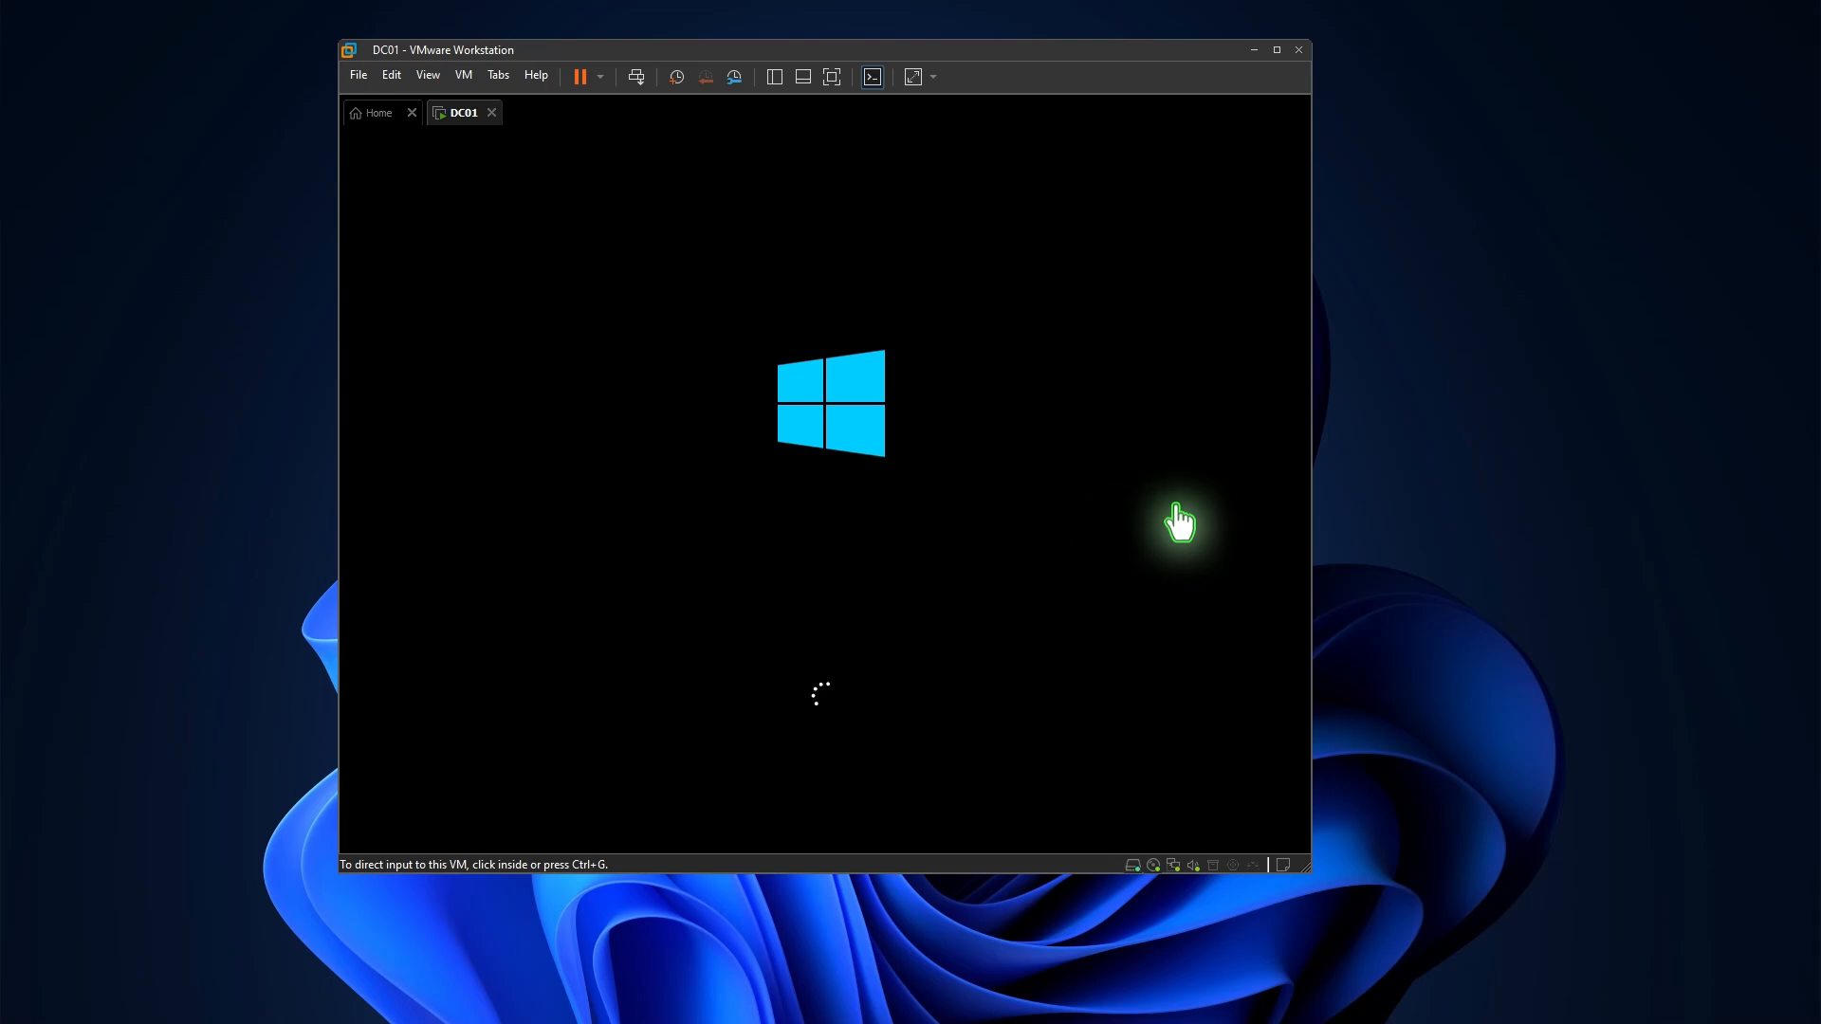